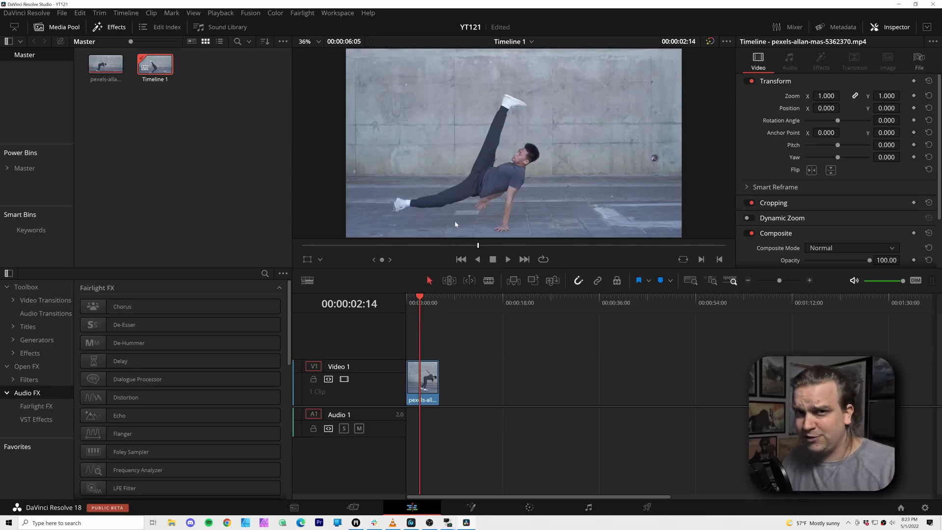
mouse_move(444, 222)
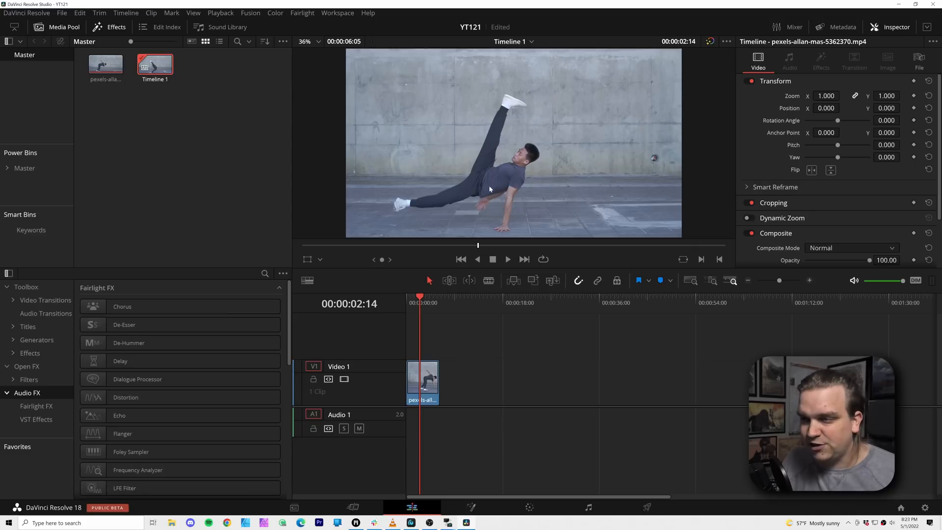
mouse_move(556, 191)
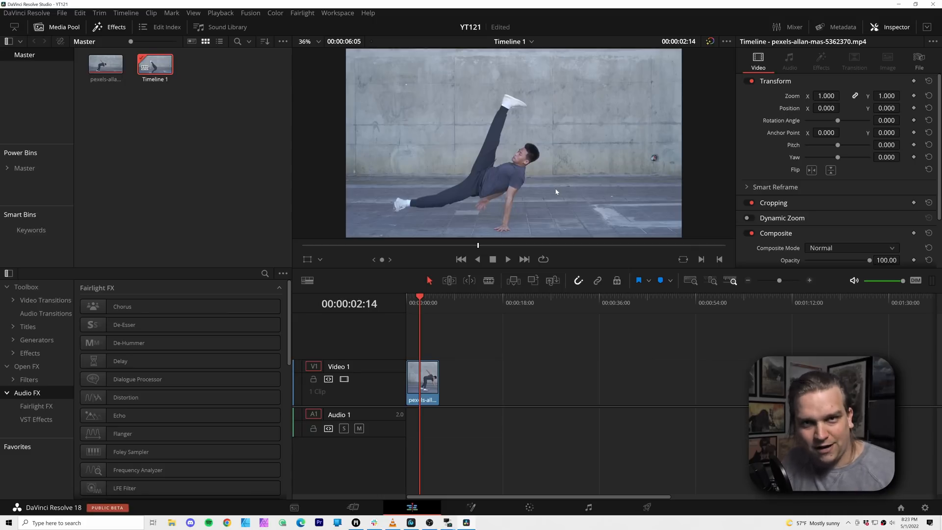
Bring the dancer clip onto the Color page for grading
click(529, 507)
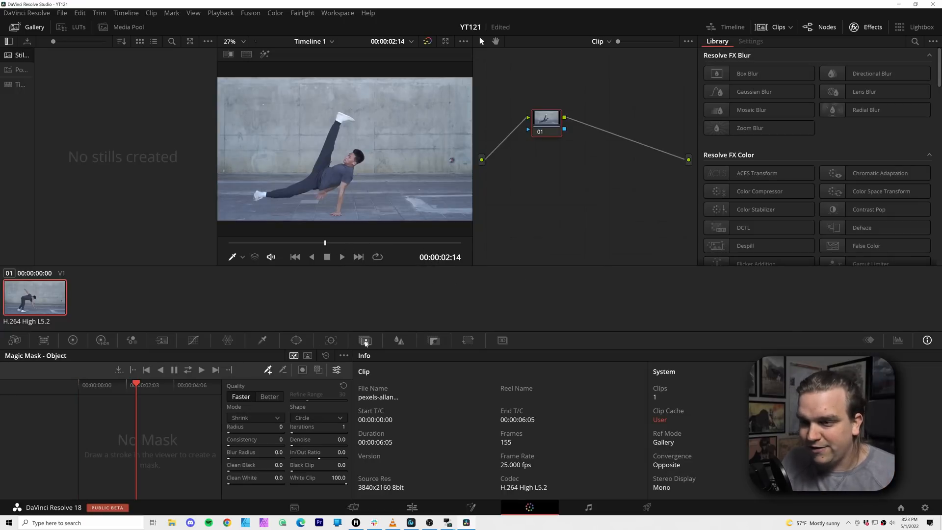
mouse_move(307, 356)
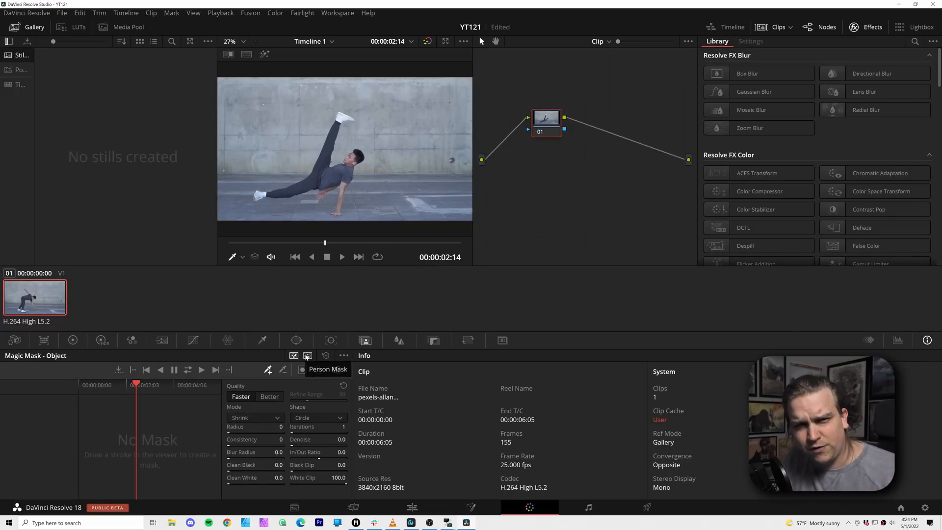
mouse_move(293, 355)
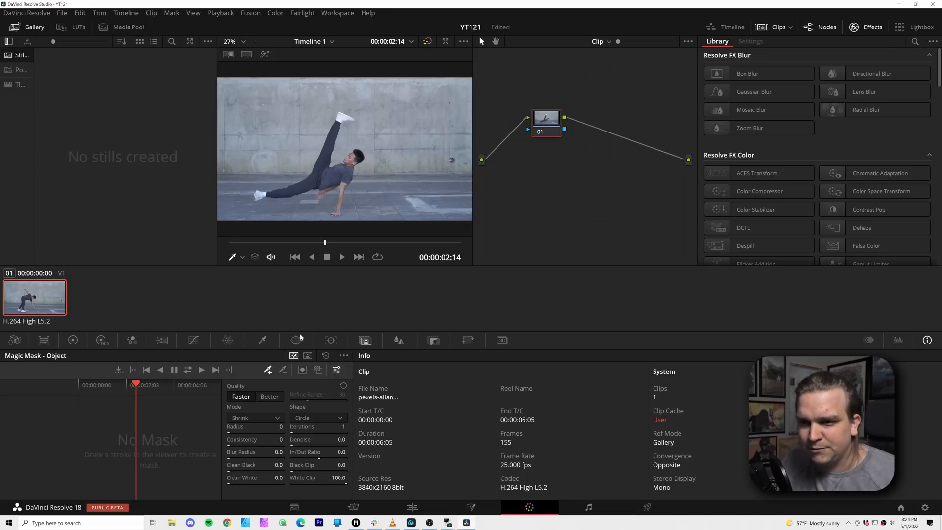
mouse_move(285, 191)
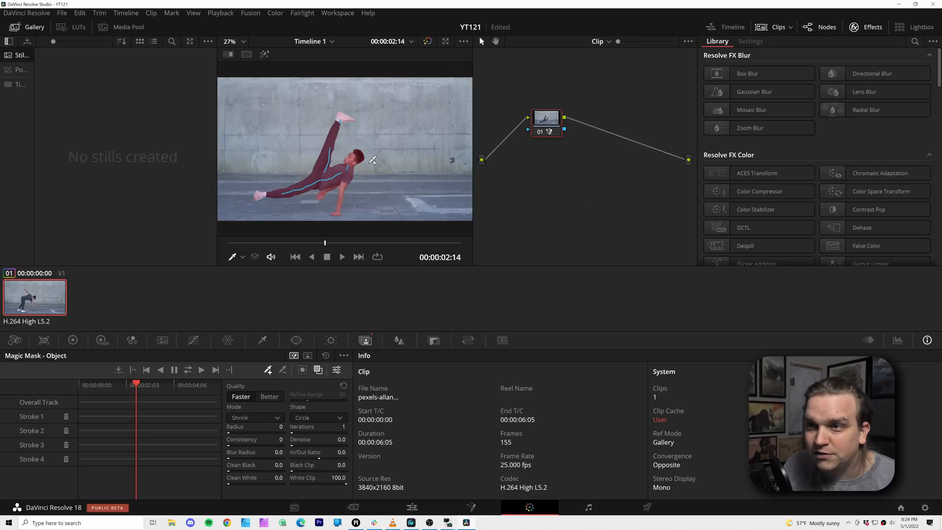
mouse_move(261, 319)
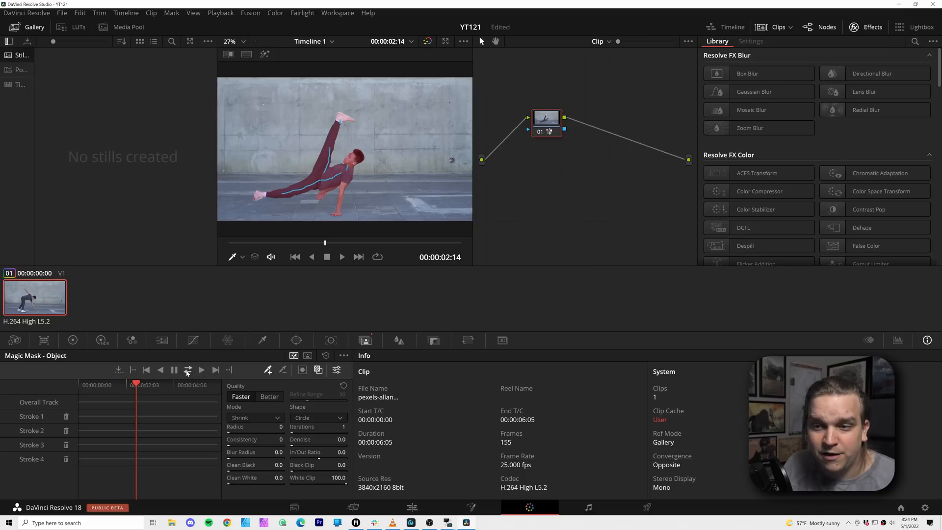
mouse_move(248, 366)
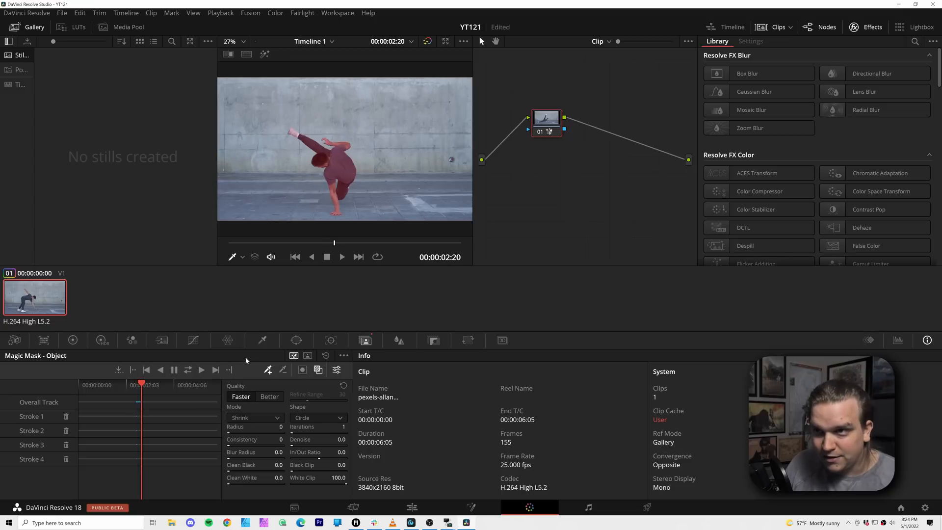
Track the dancer's Magic Mask forward through the whole clip
click(342, 256)
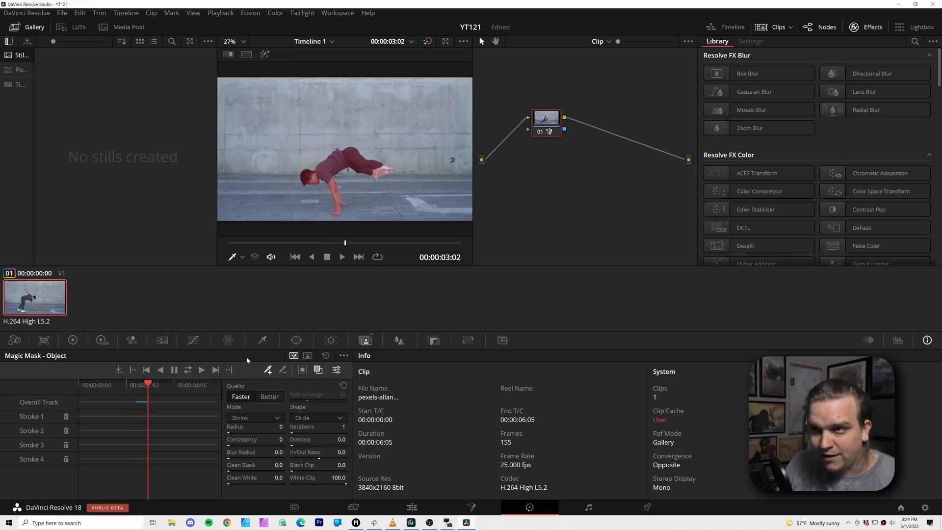
click(341, 256)
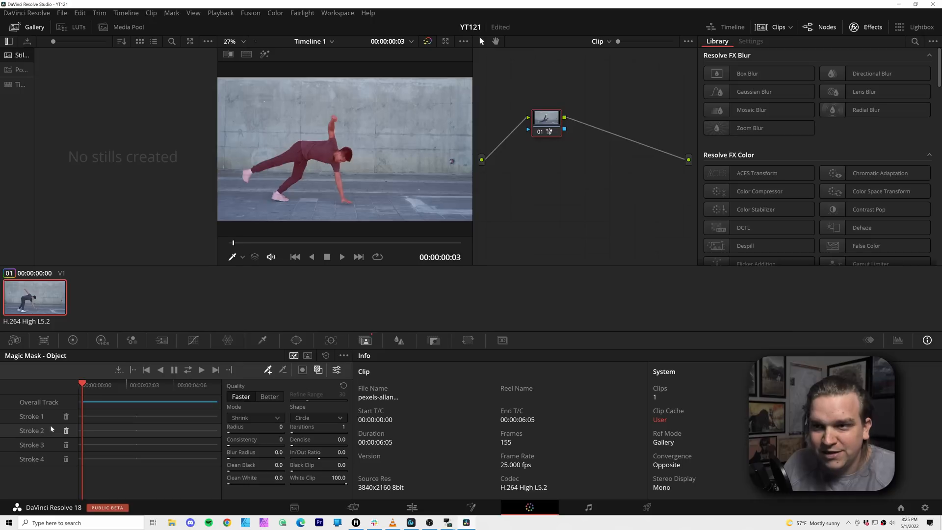
Add an alpha output to the node graph and wire the mask node's alpha into it
click(295, 256)
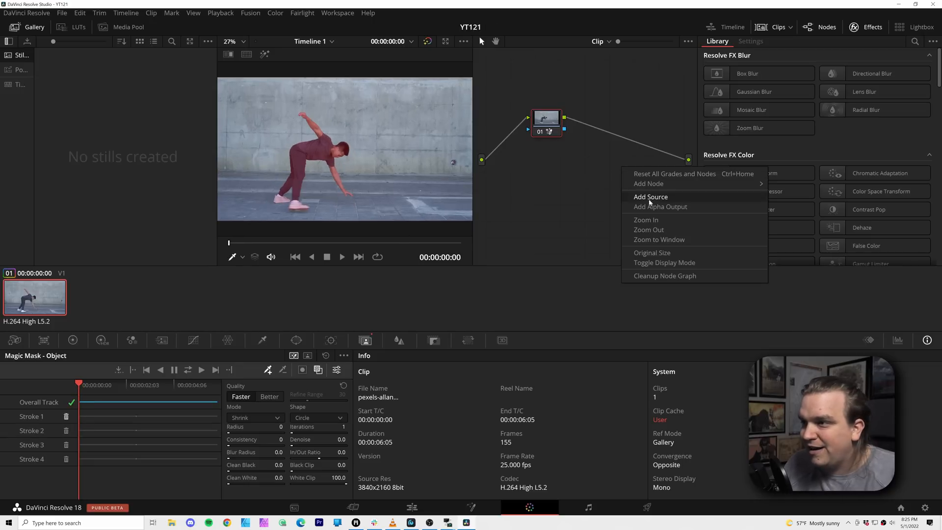
mouse_move(660, 207)
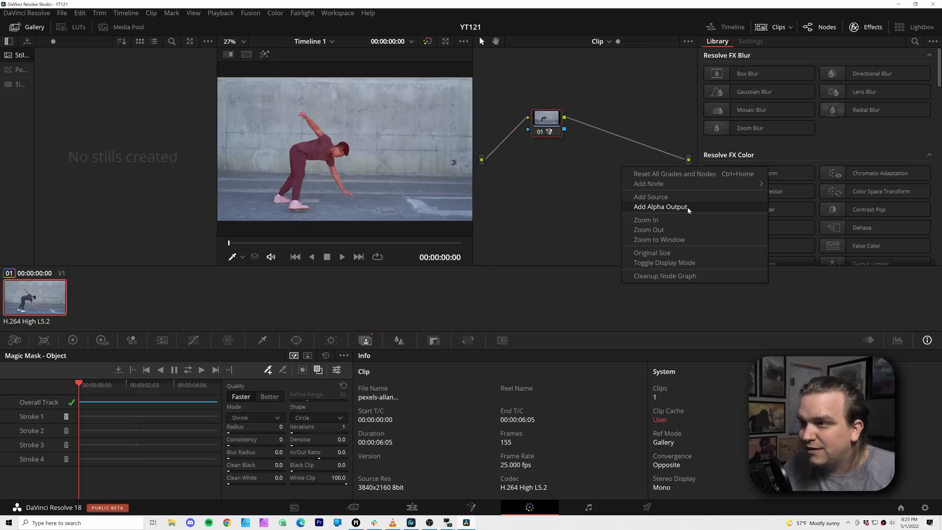
click(660, 207)
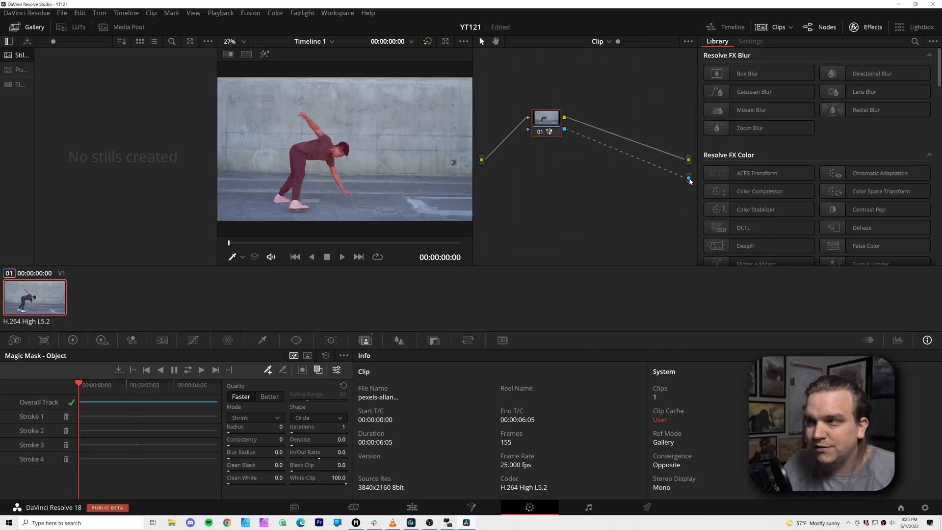
click(412, 508)
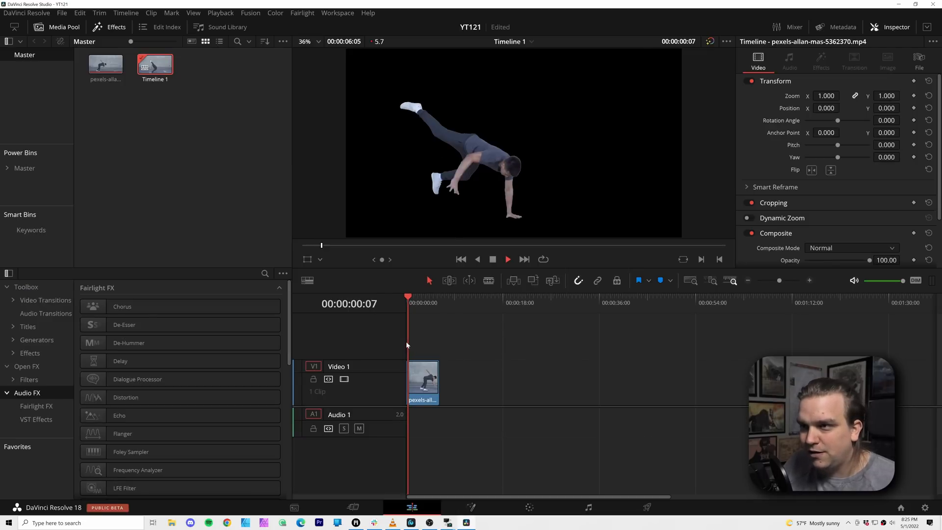
Play back the cut-out dancer on the Edit page, then browse the Titles list
click(418, 302)
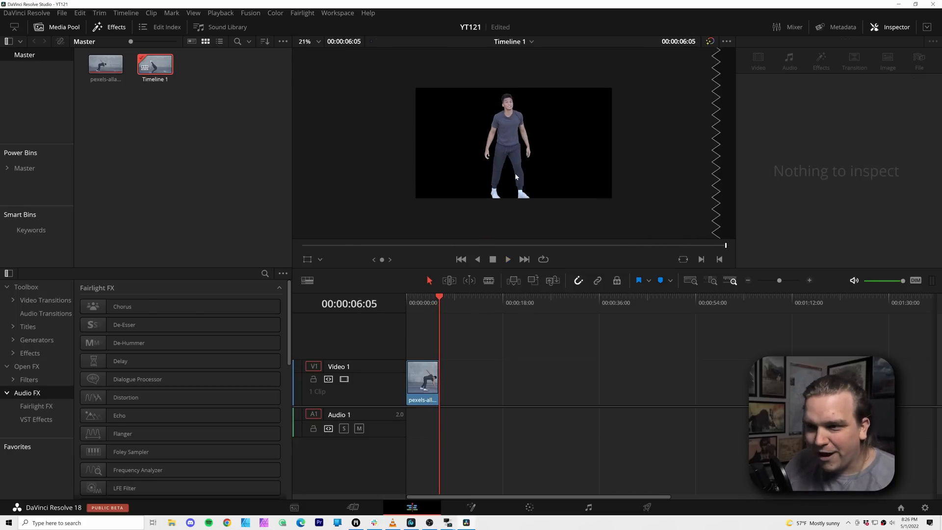
click(28, 325)
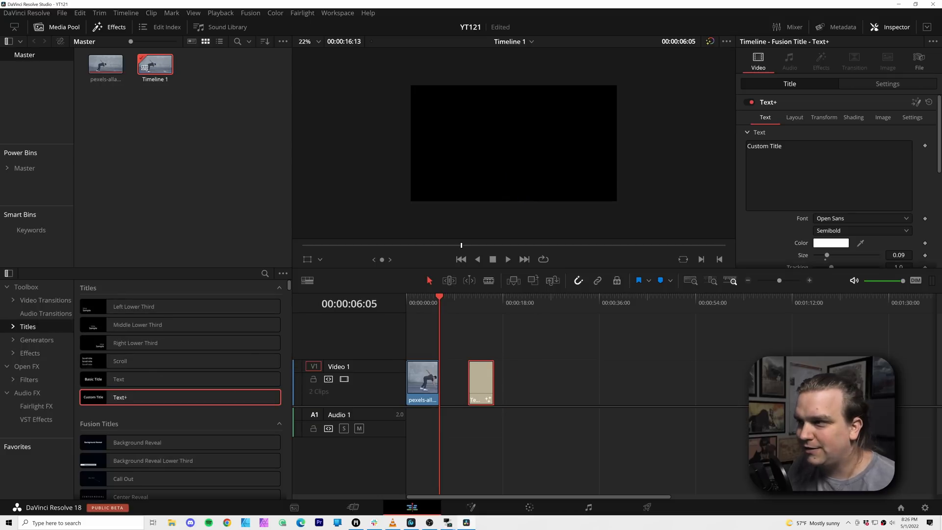
Set the Text+ title to read DANCE and park the playhead over the stacked clips
text(DANCE)
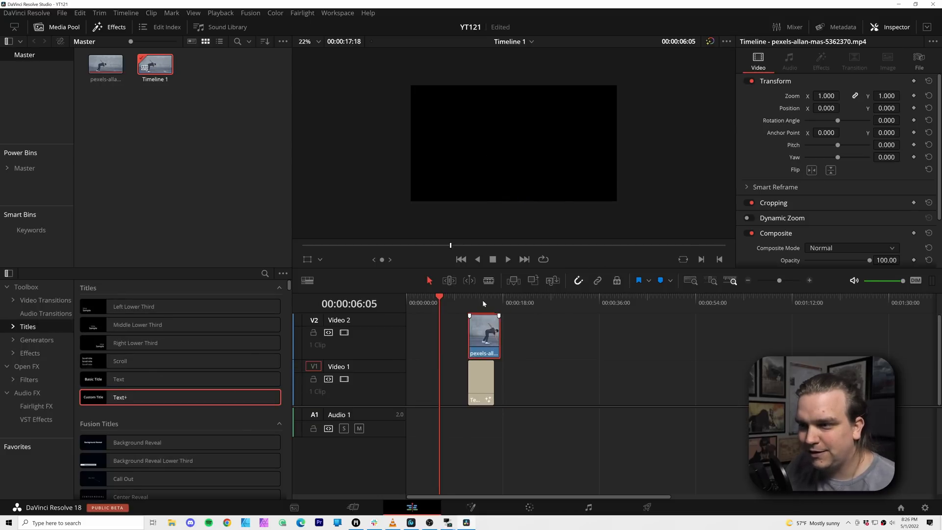
click(528, 507)
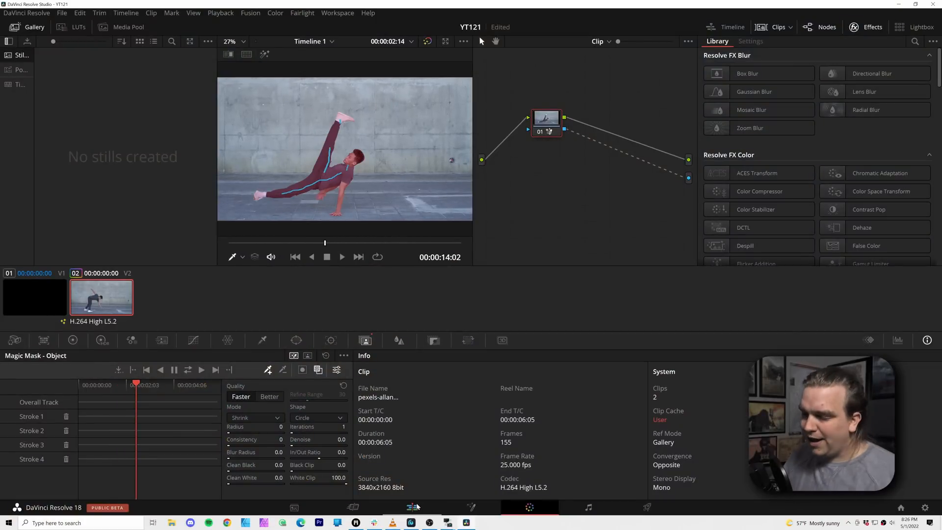
mouse_move(533, 509)
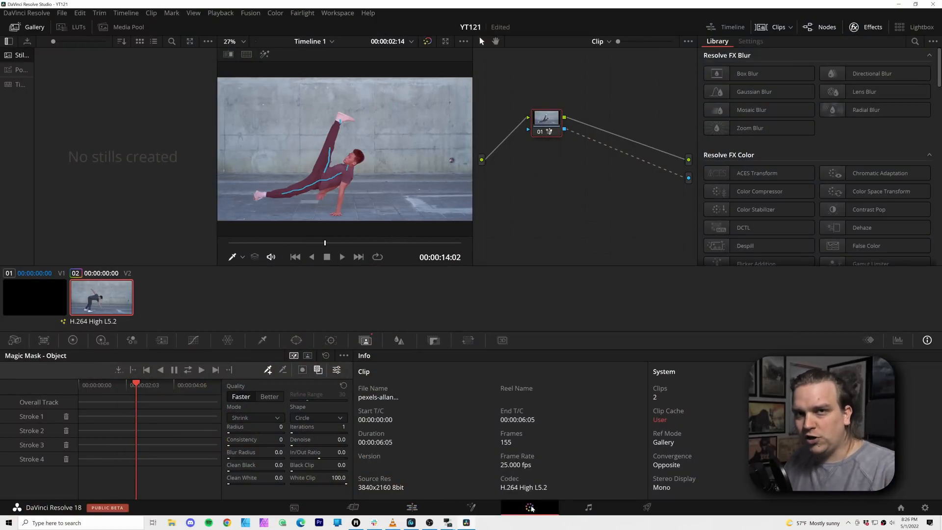
mouse_move(530, 506)
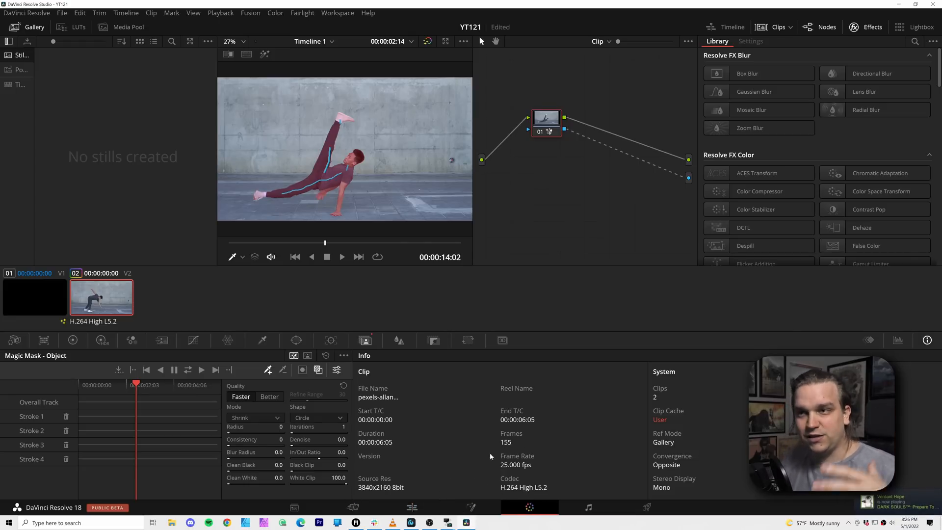
mouse_move(208, 309)
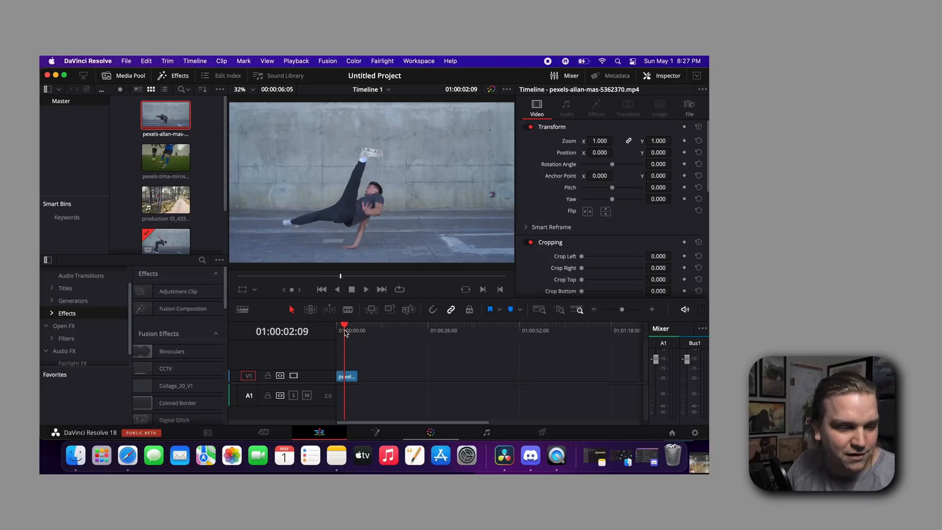
mouse_move(421, 424)
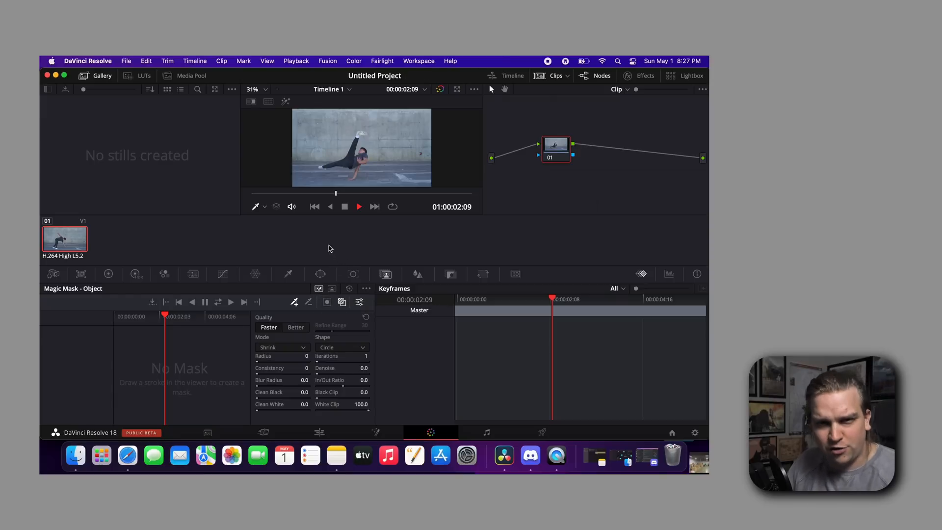
mouse_move(328, 133)
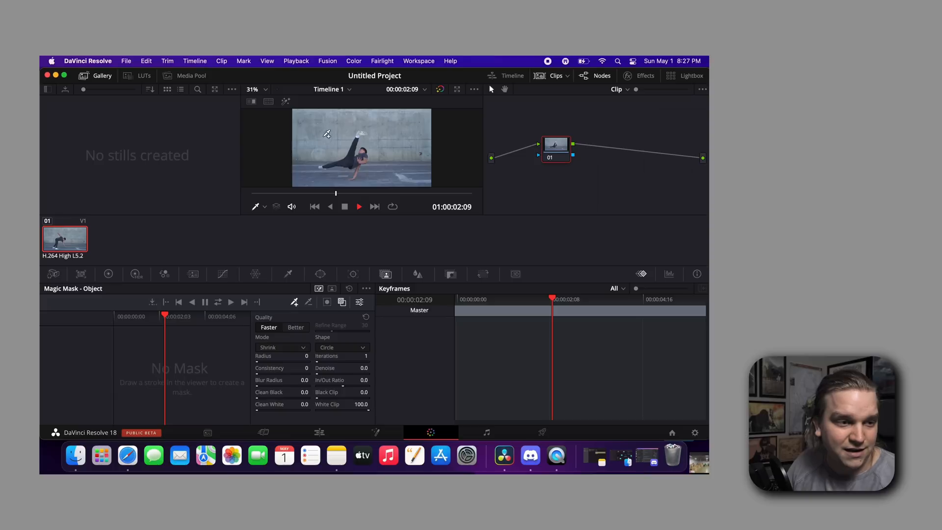
mouse_move(330, 164)
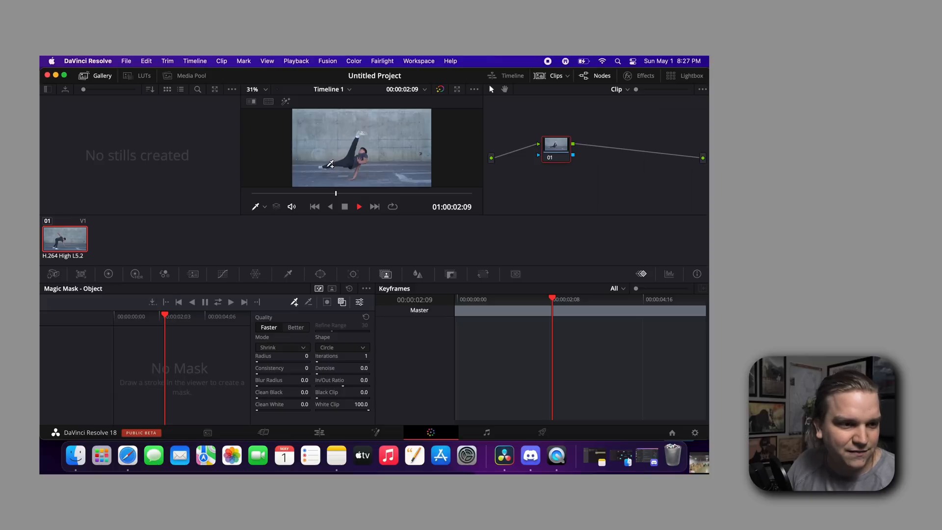
mouse_move(336, 161)
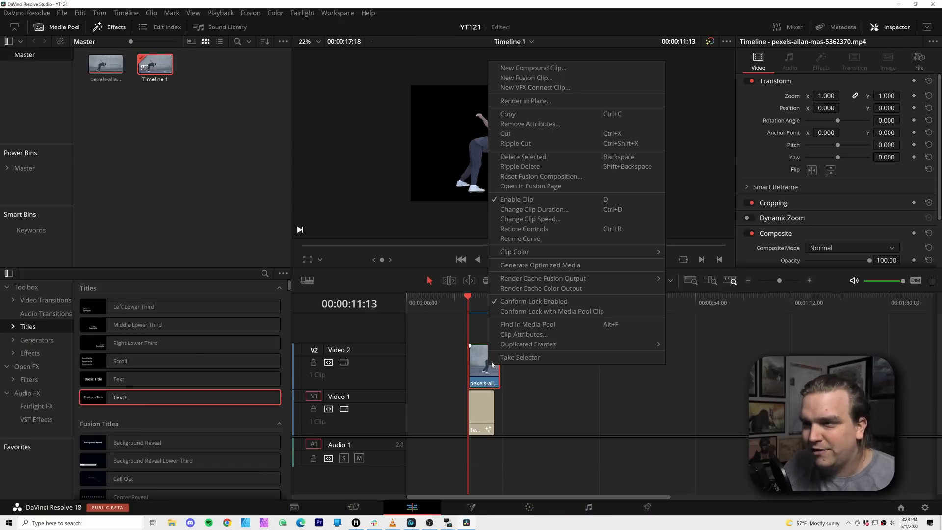
Nest the dancer clip in a new compound clip and open it on the Color page
click(532, 68)
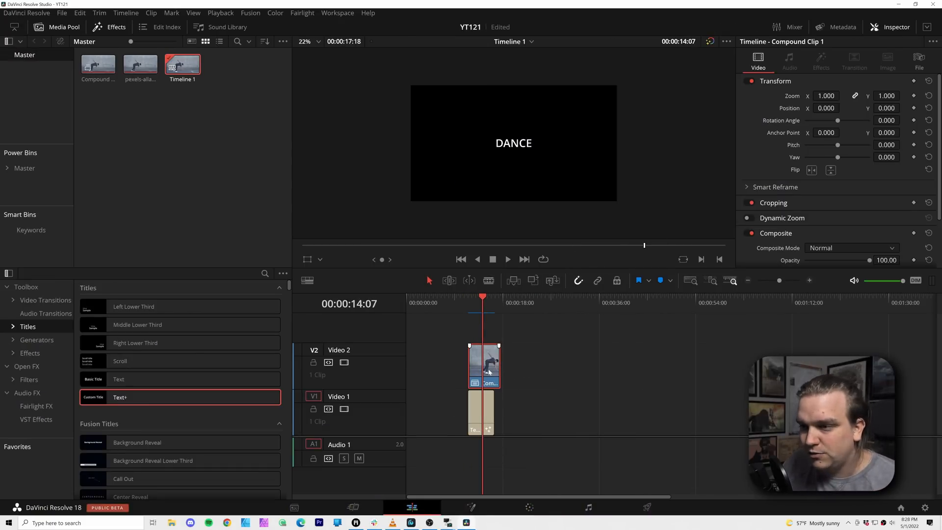
double_click(484, 363)
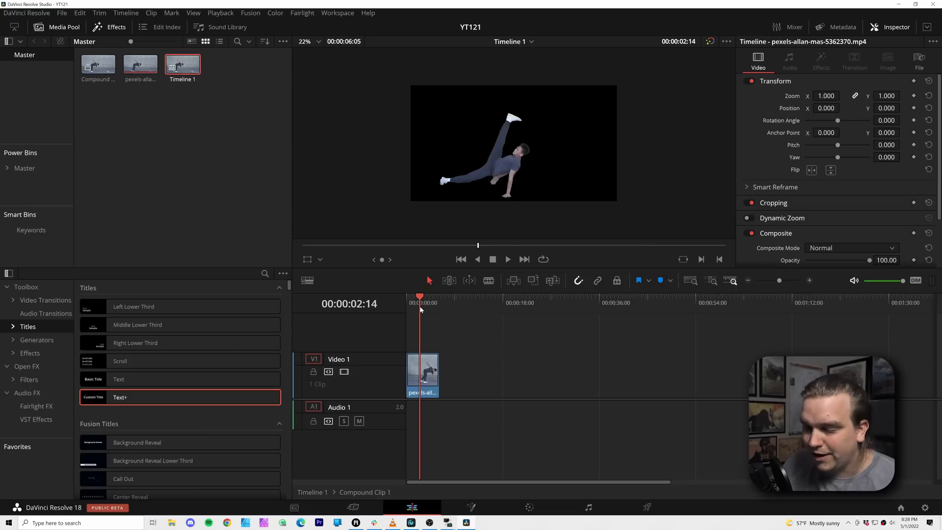
click(529, 507)
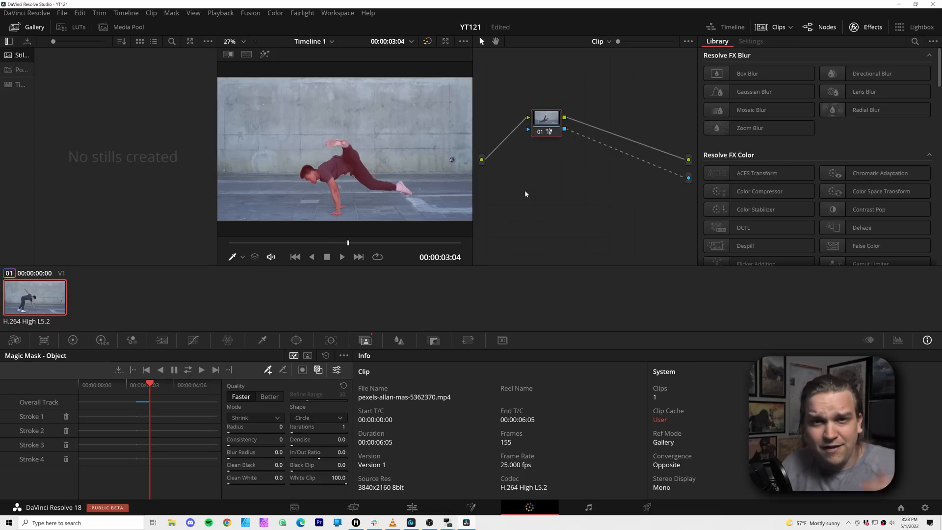
Track the dancer's three-stroke Magic Mask forward across the clip
click(342, 256)
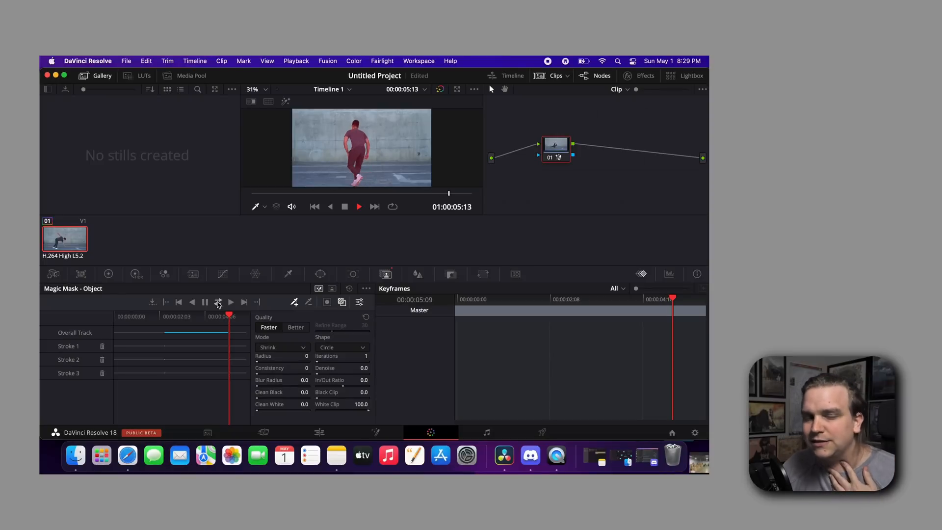
click(360, 206)
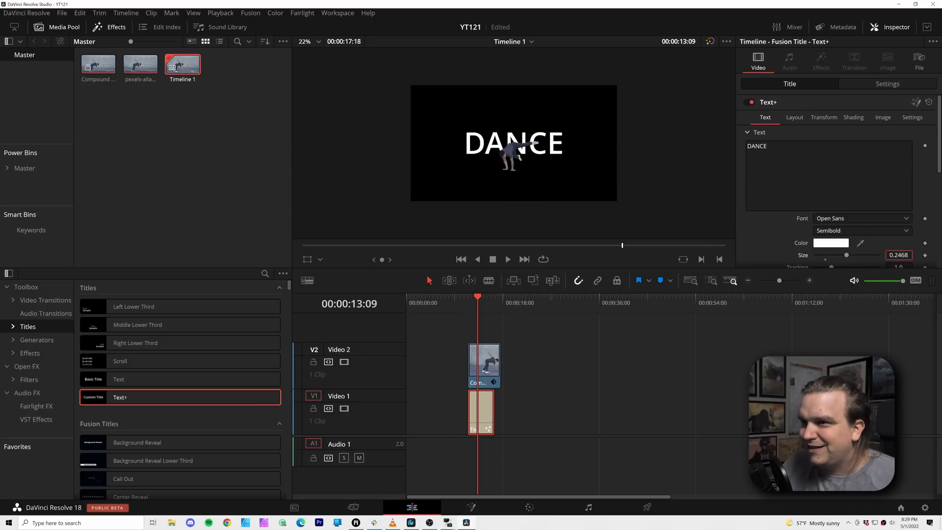
Adjust the title layout, then shrink the dancer compound clip to Zoom 0.56 at Position Y 392
click(795, 117)
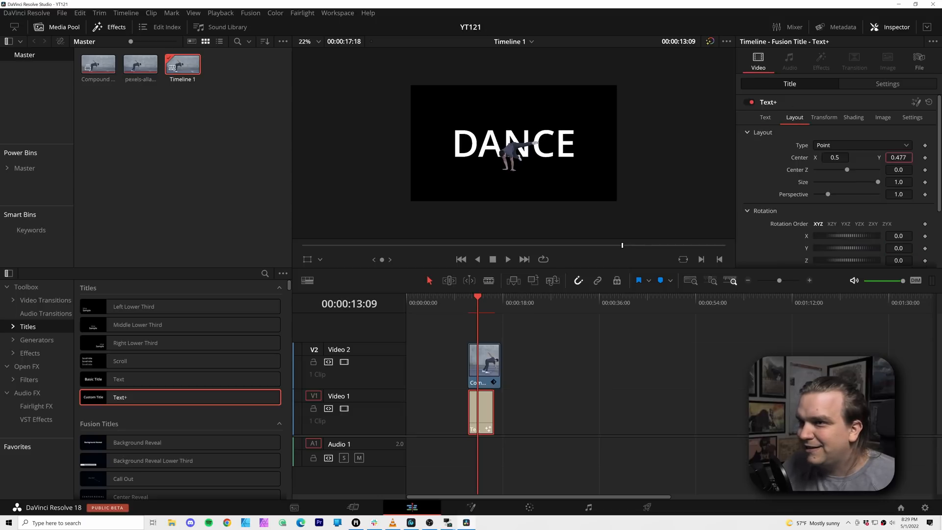
click(484, 366)
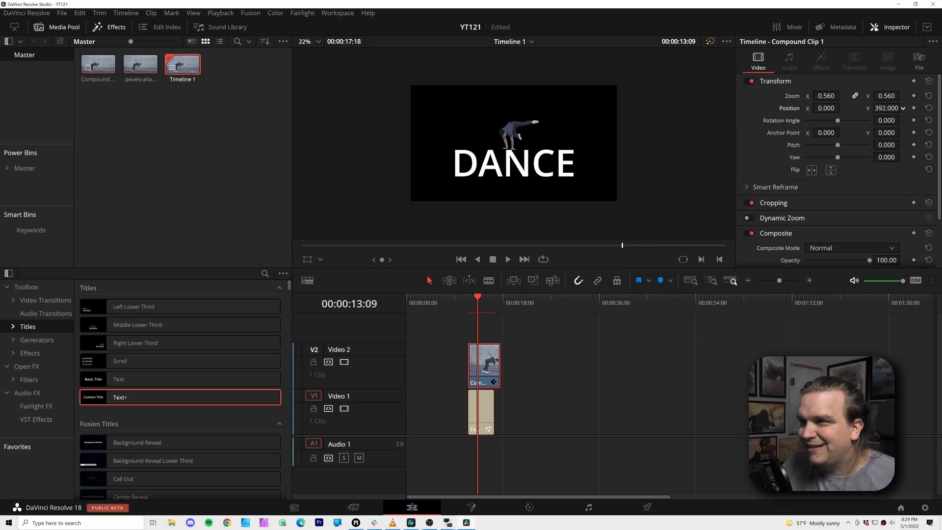
click(842, 95)
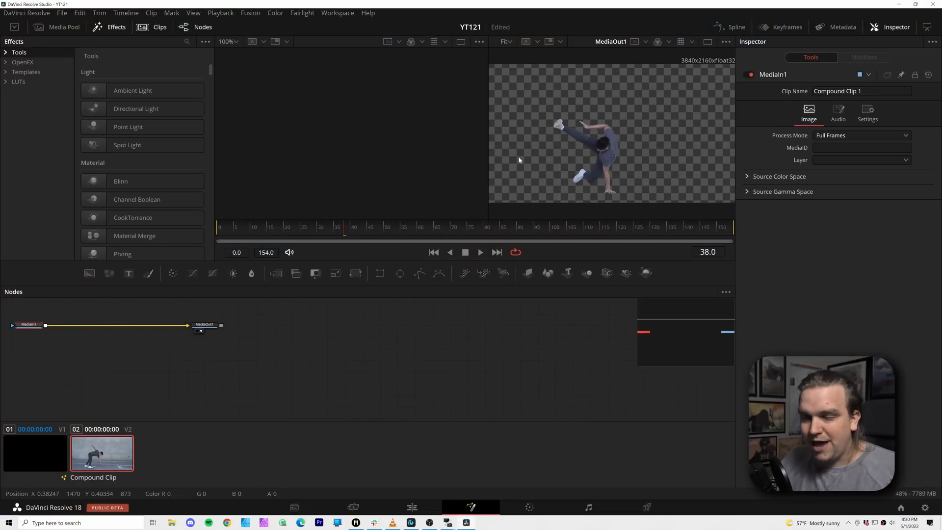
Scrub through the compound clip's cutout on the Fusion time ruler to check several frames
click(379, 226)
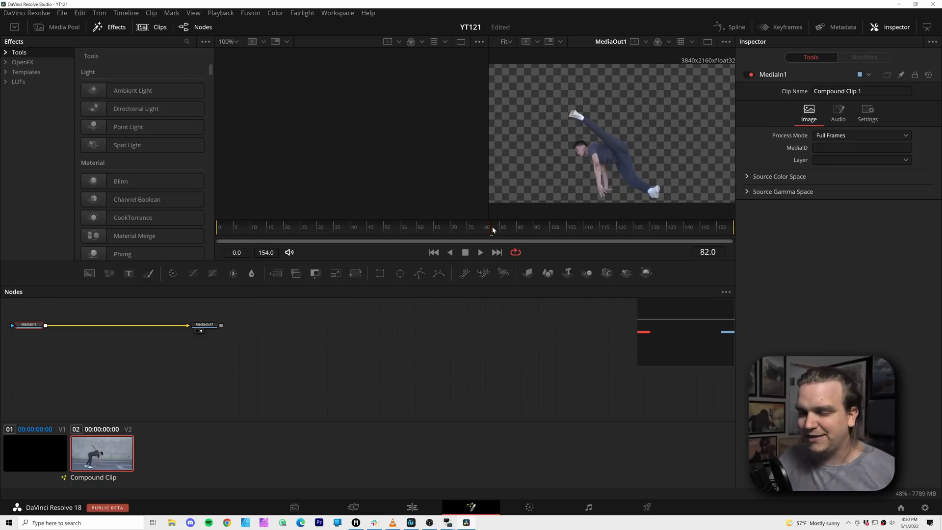
click(303, 227)
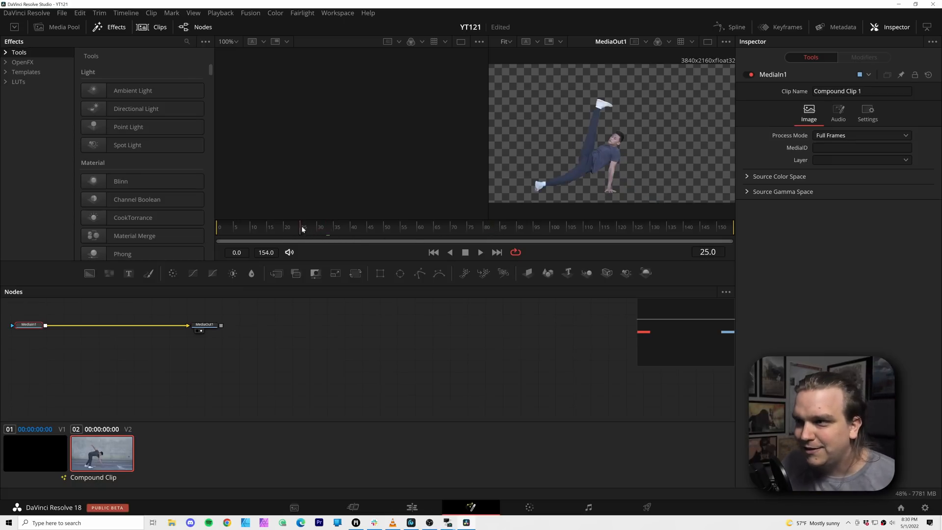
click(292, 227)
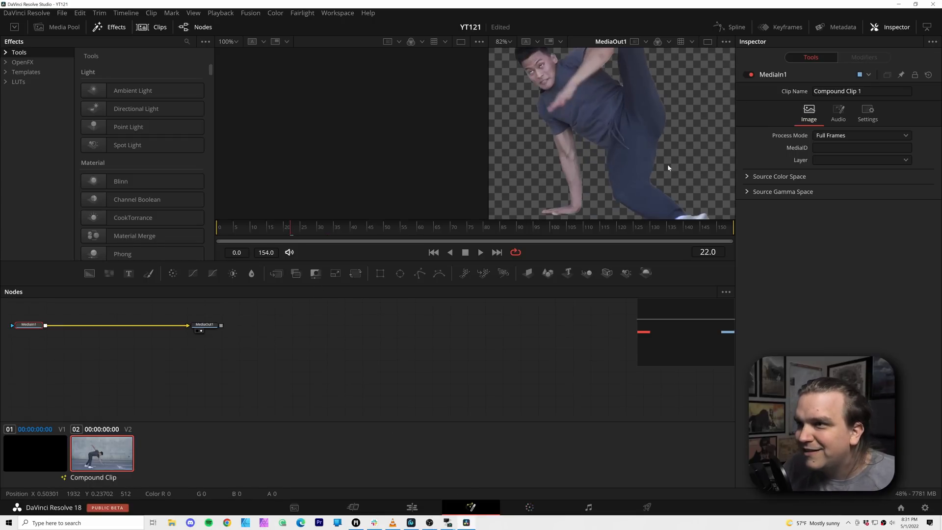
click(528, 508)
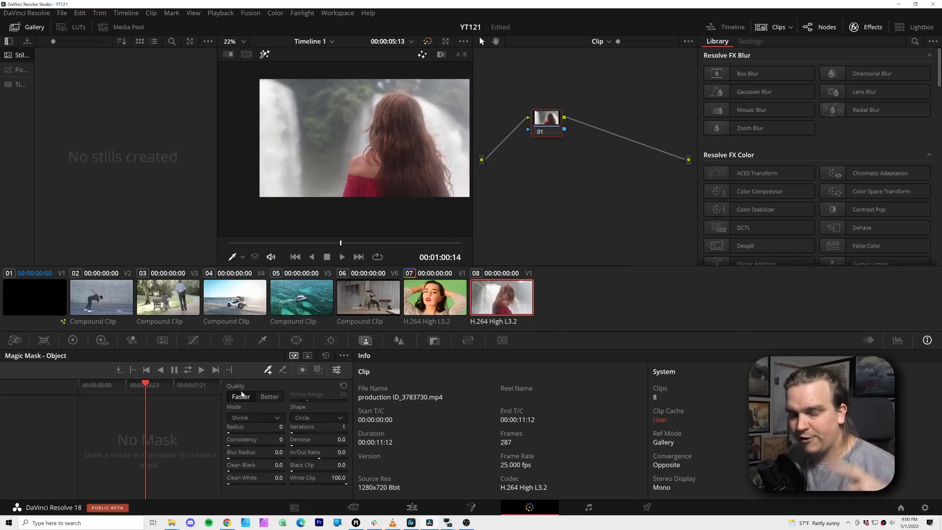
mouse_move(392, 132)
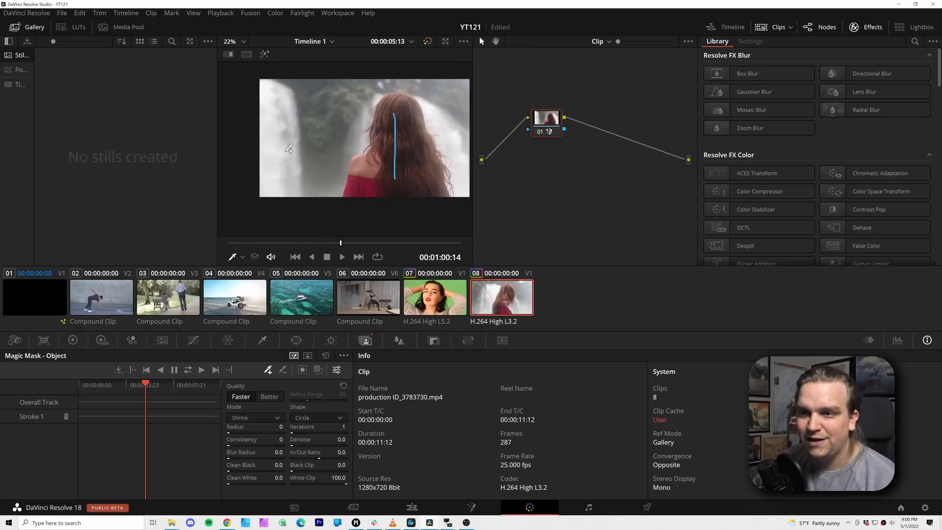
Set the woman's Magic Mask quality to Better, track it forward, and return to the clip start
click(318, 370)
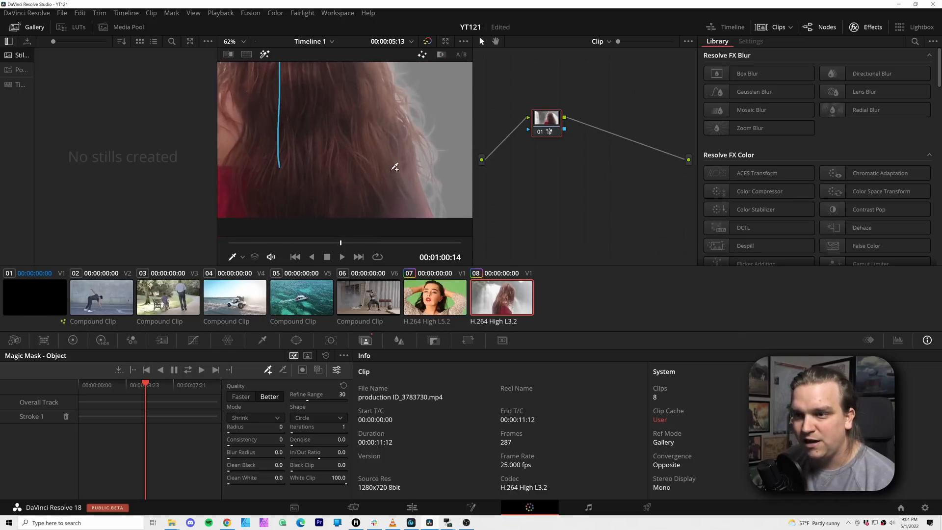
click(235, 42)
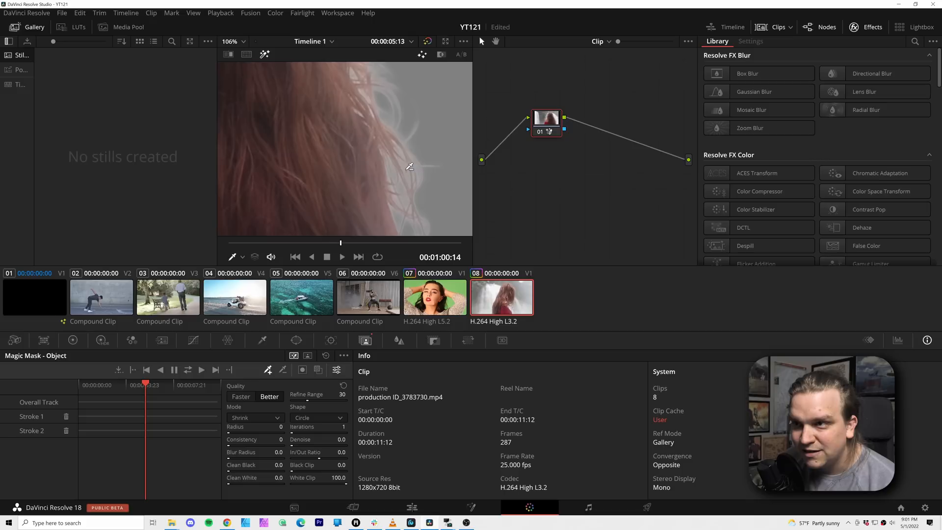
click(402, 170)
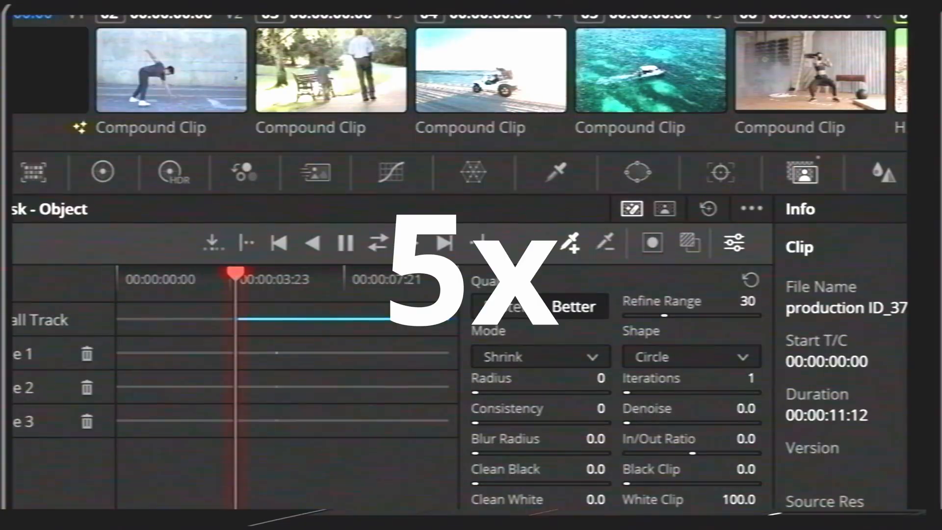
drag(234, 274, 199, 274)
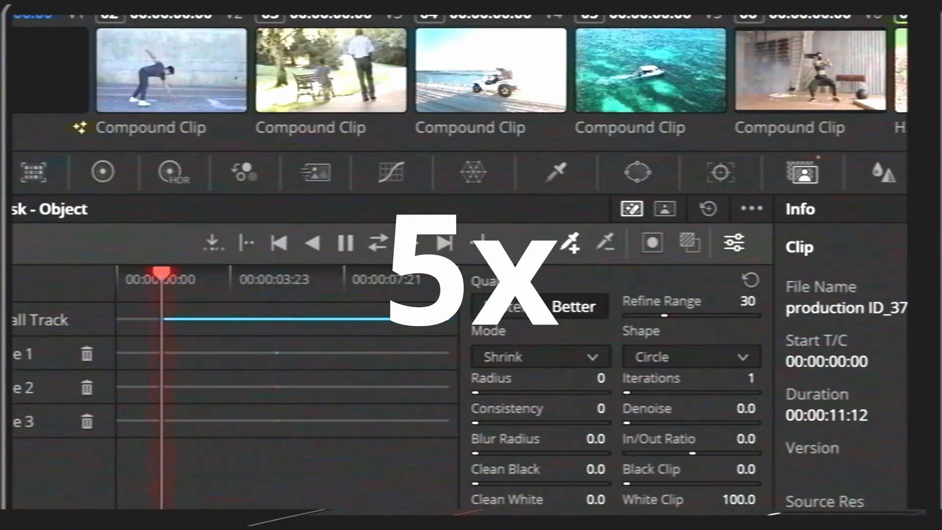
drag(162, 274, 127, 274)
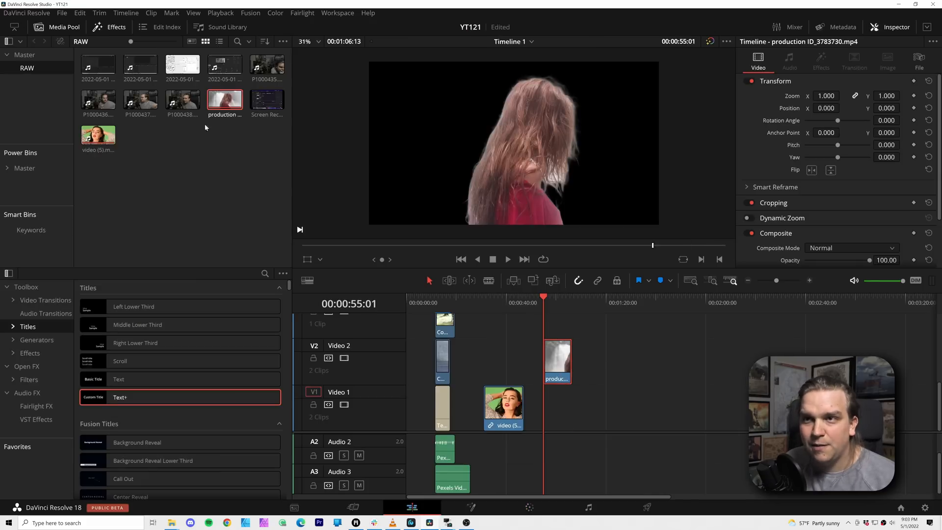
Place video (4).mp4 on V1 beneath the masked woman and play the boat composite back
click(27, 54)
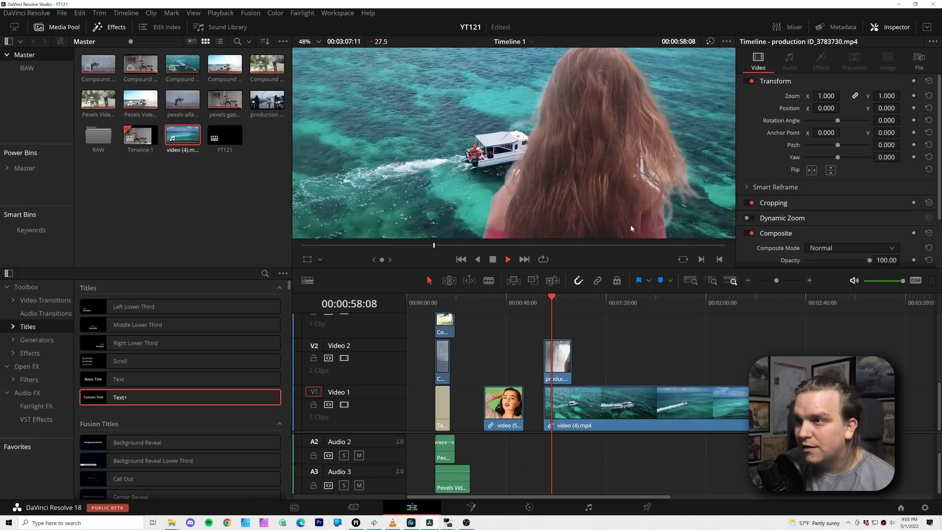
click(555, 296)
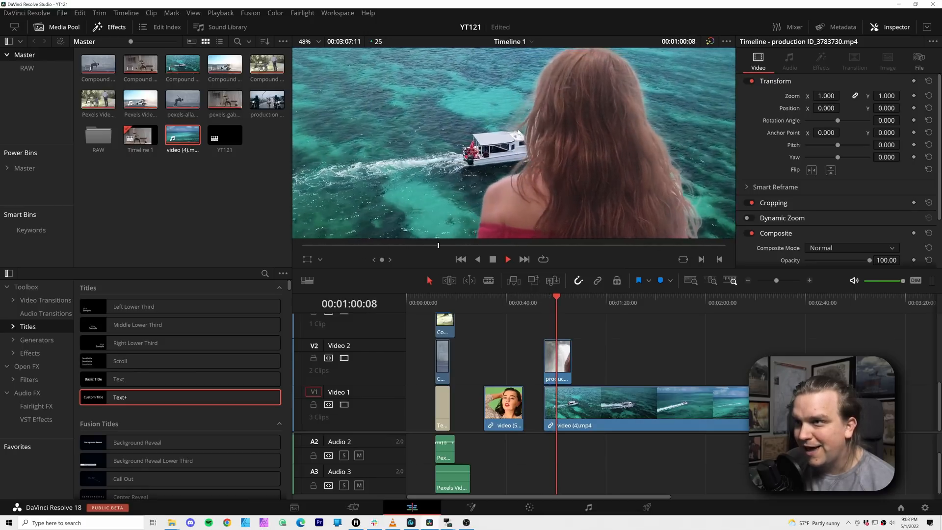